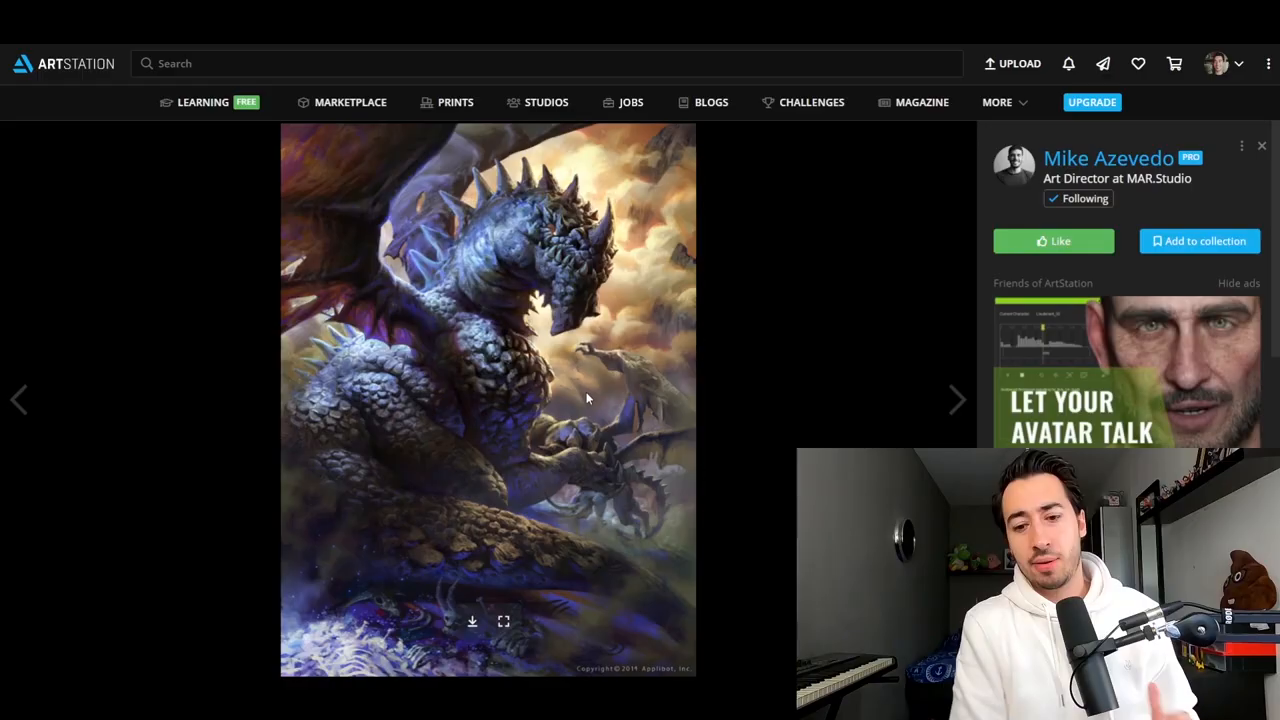
# Advance to Mike Azevedo's forest dragon painting with the mounted rider below
pyautogui.click(955, 399)
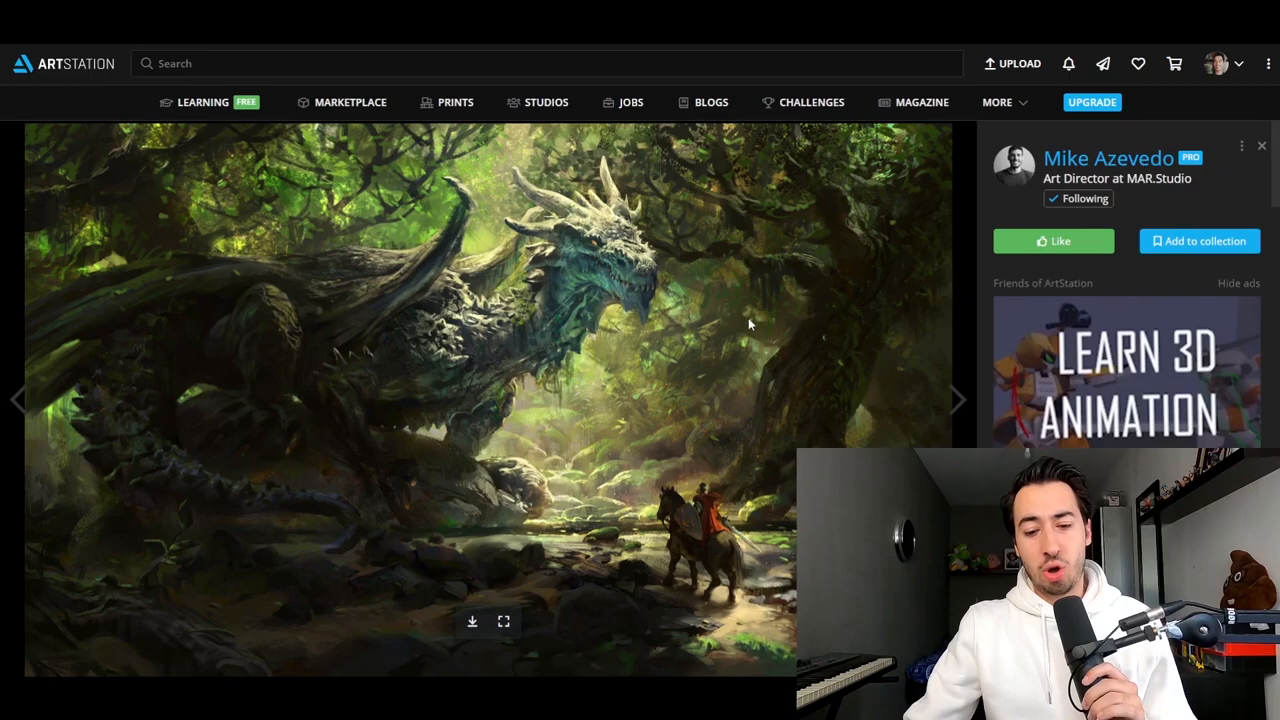
pyautogui.moveTo(856, 438)
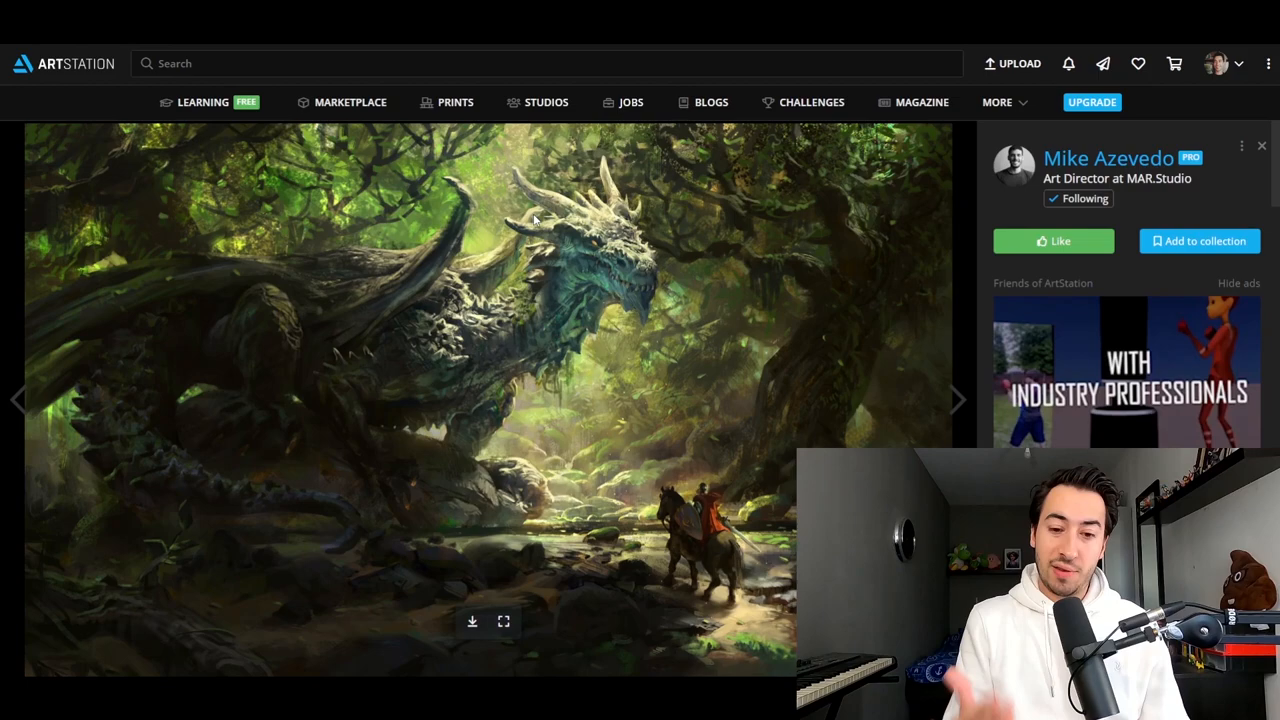
pyautogui.moveTo(595, 282)
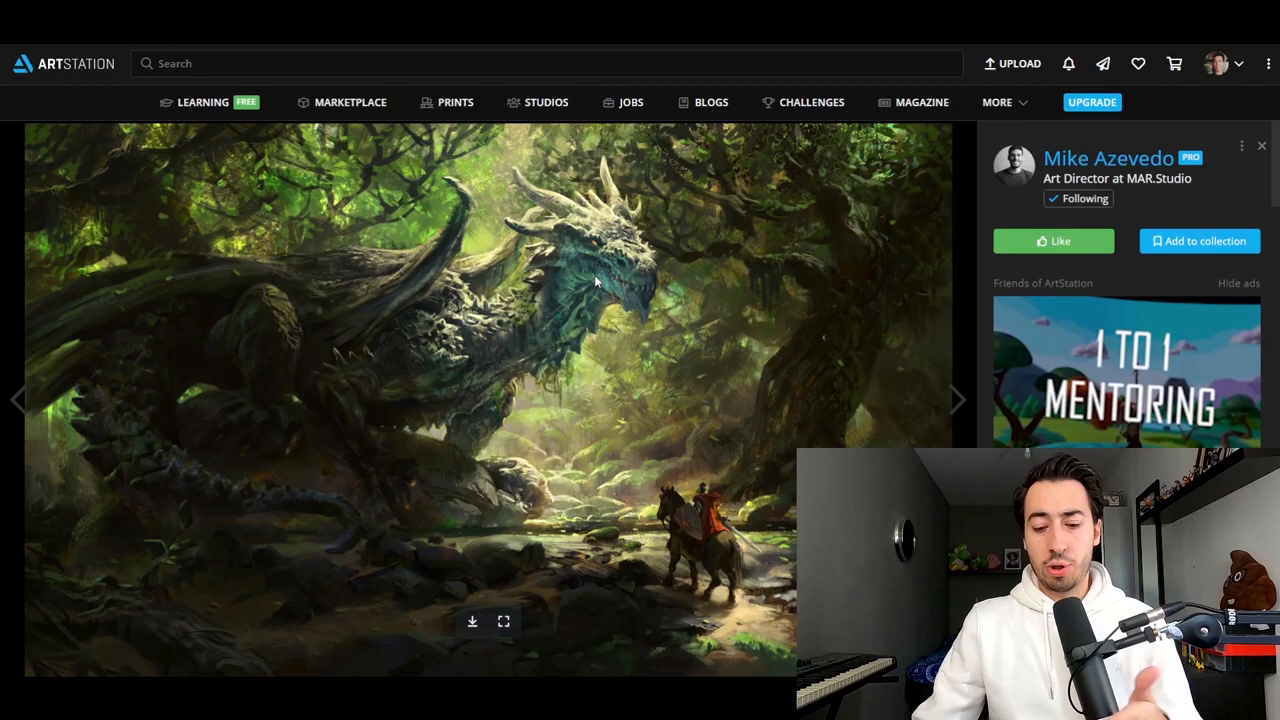
pyautogui.moveTo(783, 410)
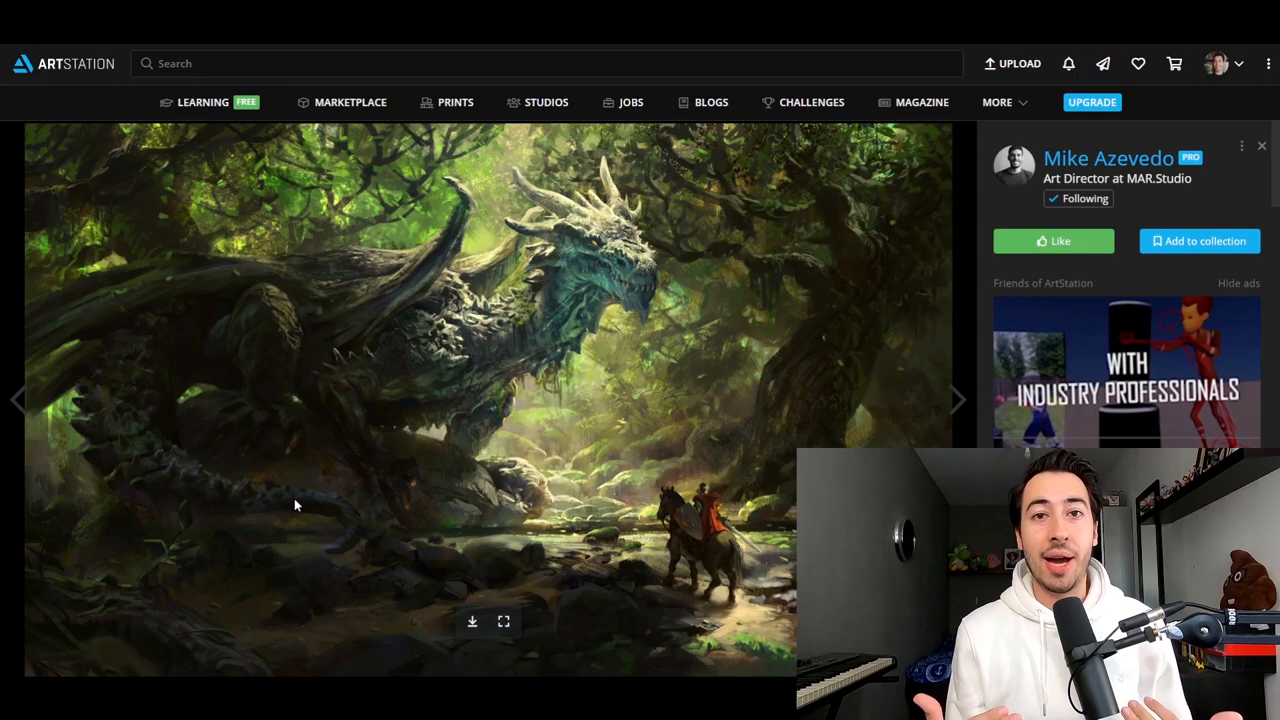
pyautogui.moveTo(768, 196)
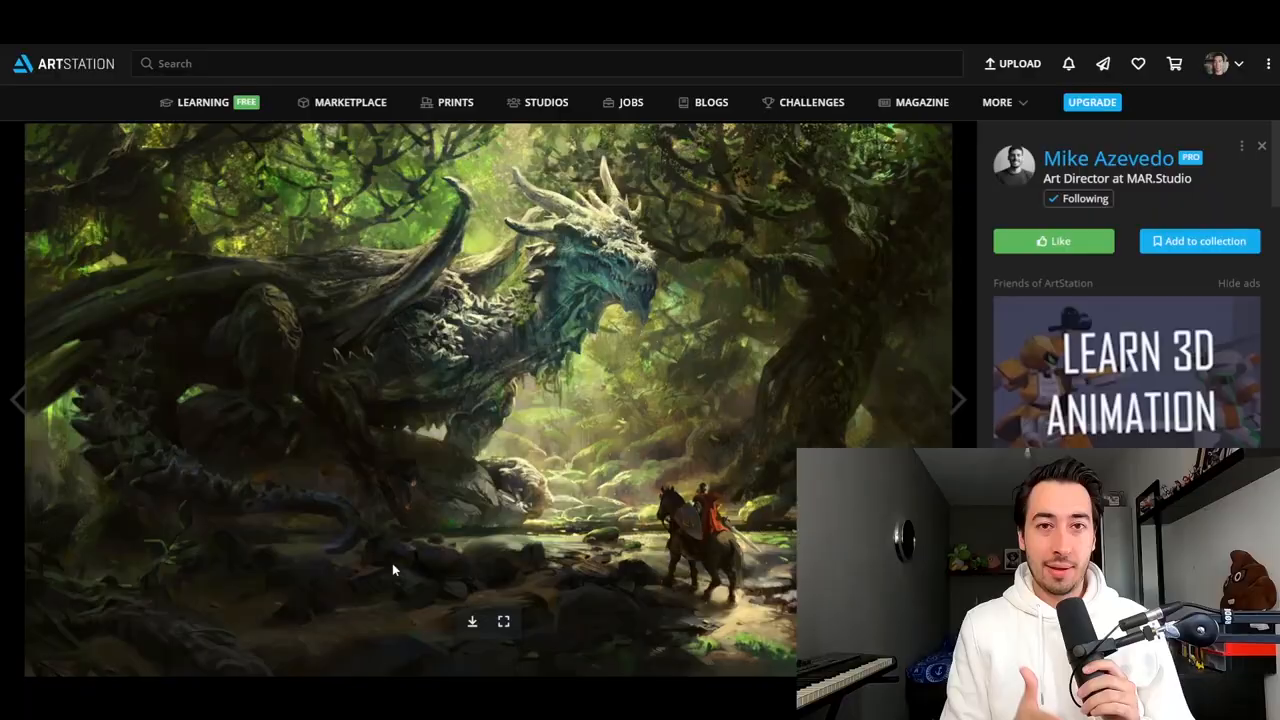
# Advance to the fiery red-and-black dragon soaring over the green valley
pyautogui.click(955, 398)
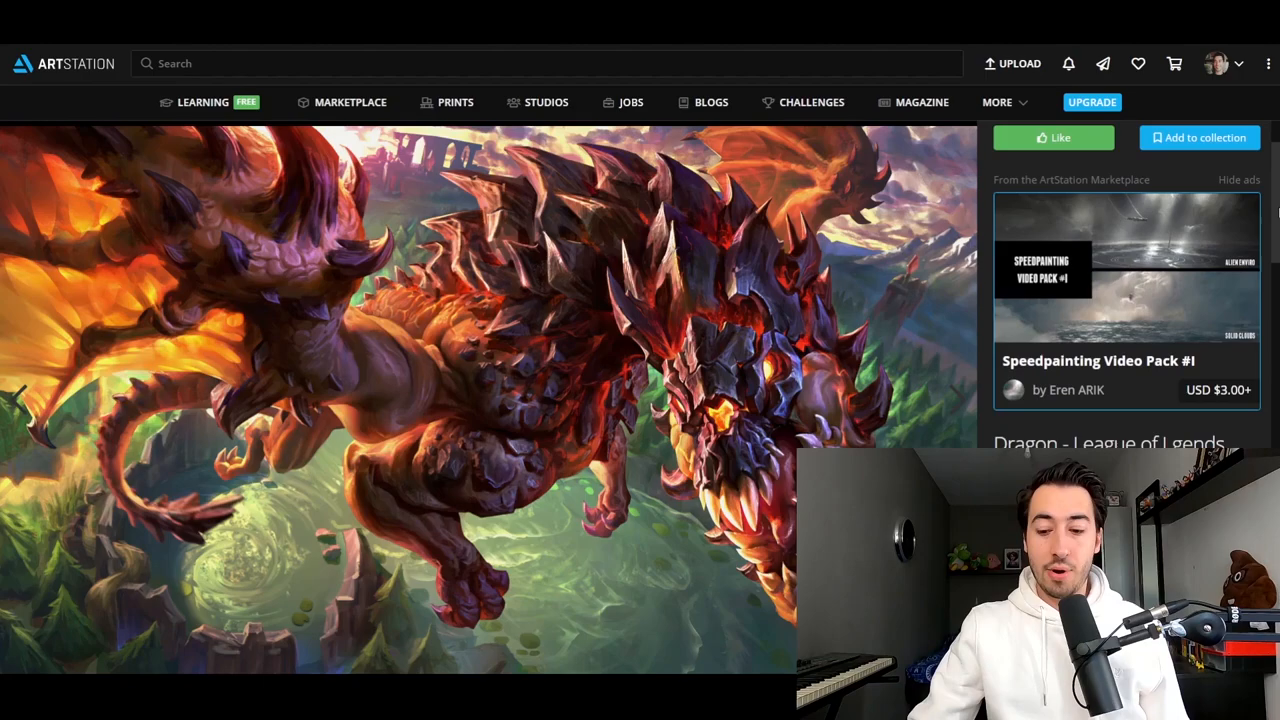
pyautogui.click(1053, 137)
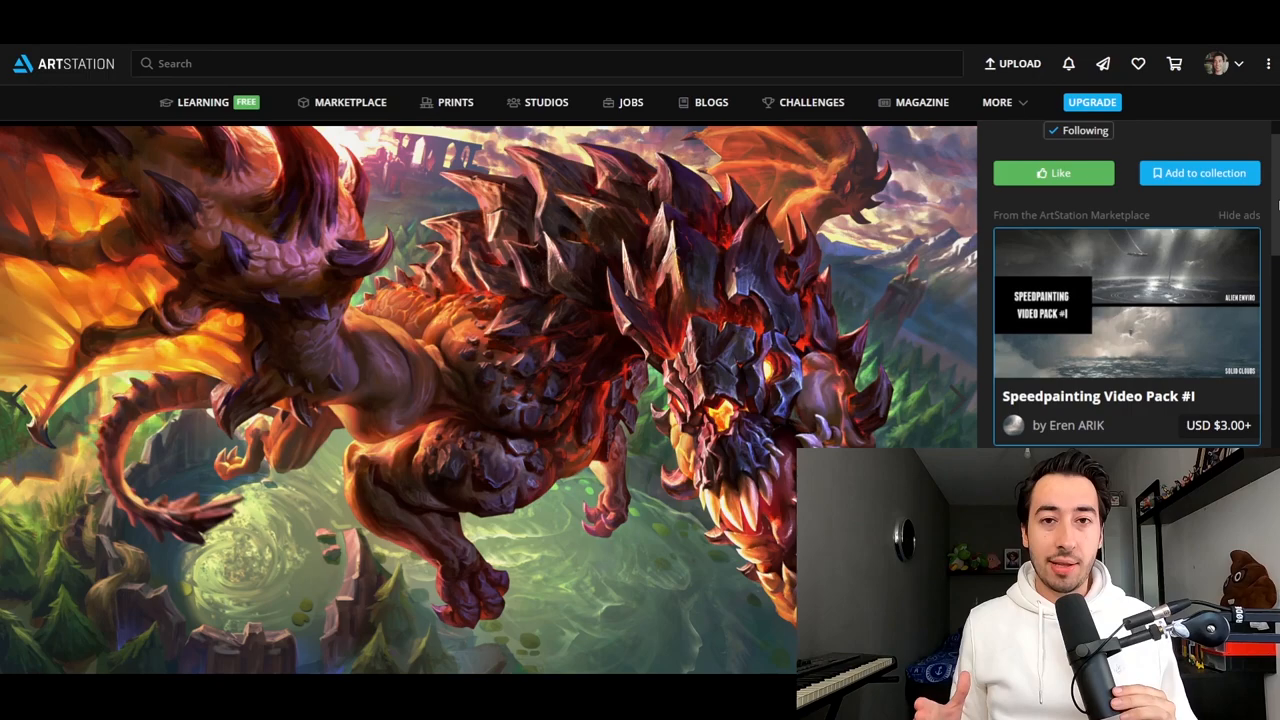